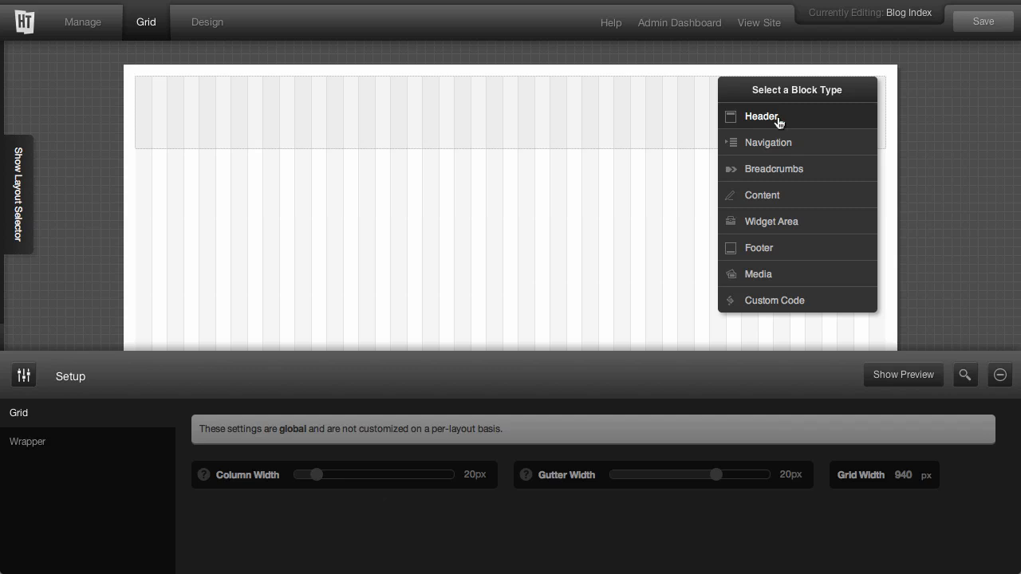
Set the top block of the Blog Index layout to the Header block type.
{"action": "left_click", "coordinate": [760, 115]}
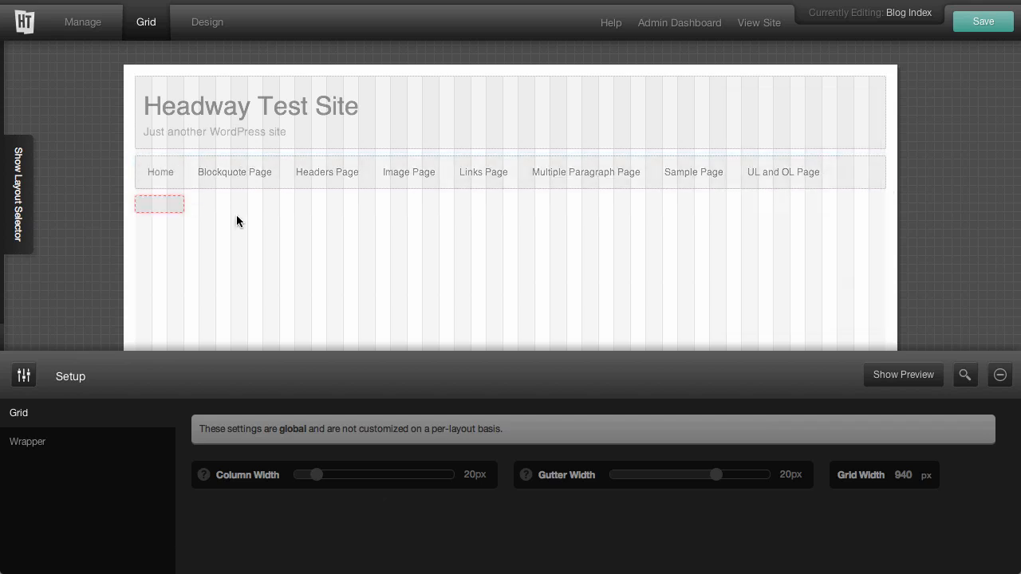
Draw a Content block under the navigation and make the block to its right a Widget Area.
{"action": "left_click_drag", "start_coordinate": [160, 204], "coordinate": [635, 286]}
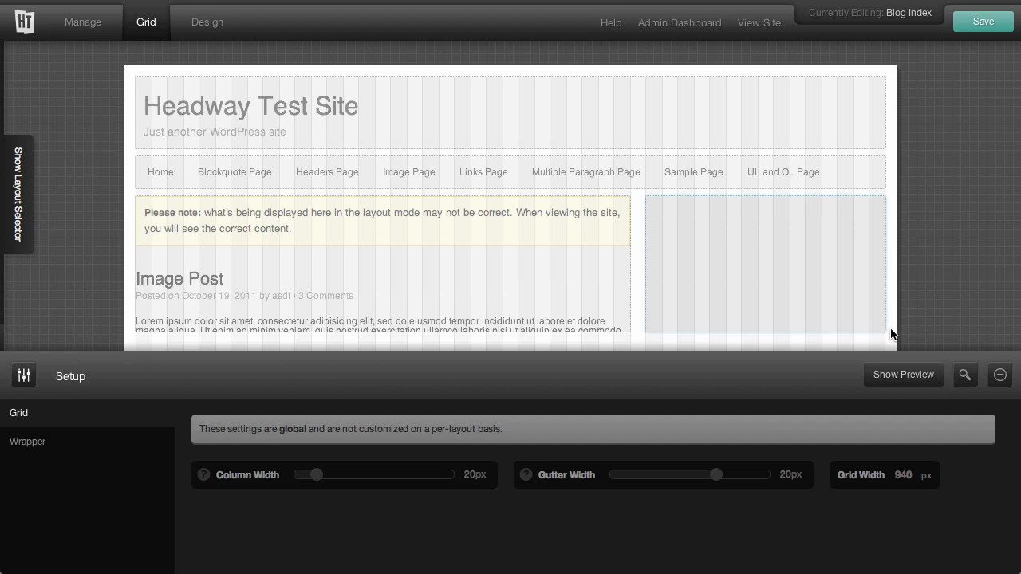
{"action": "left_click", "coordinate": [763, 264]}
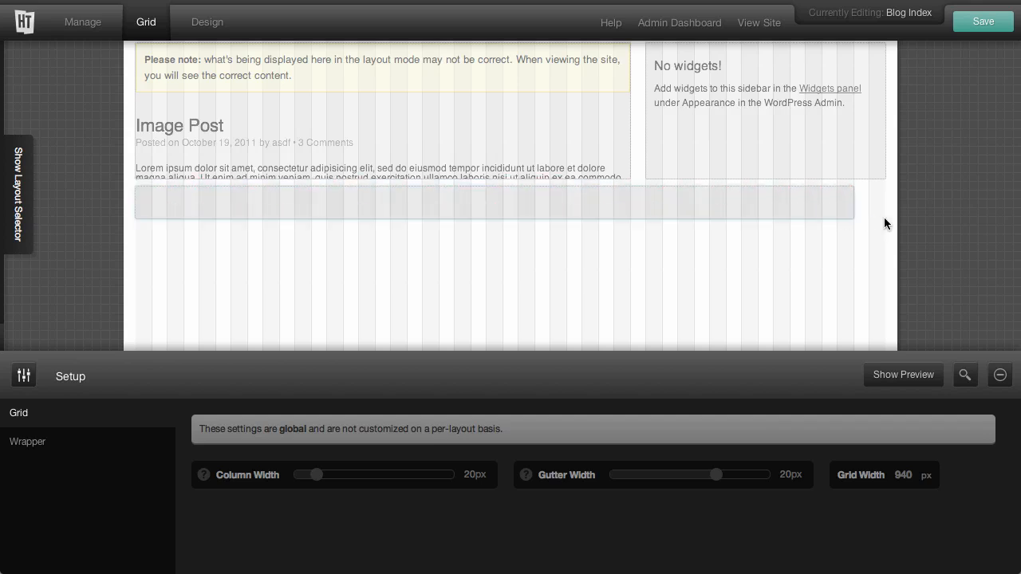
Make the bottom block a Footer, save the Blog Index layout and view the live site.
{"action": "left_click", "coordinate": [495, 201]}
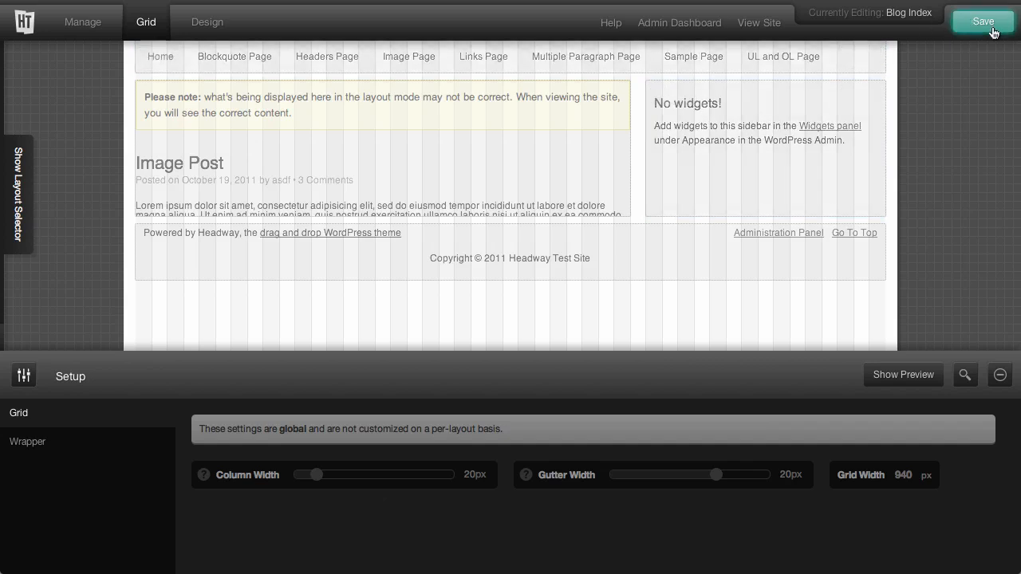
{"action": "left_click", "coordinate": [983, 22]}
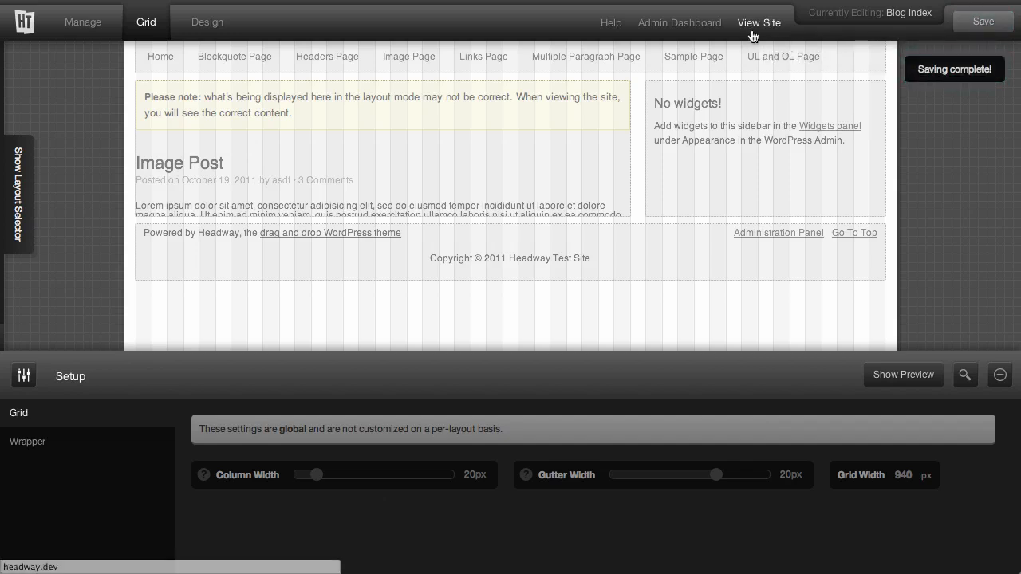
{"action": "left_click", "coordinate": [759, 22]}
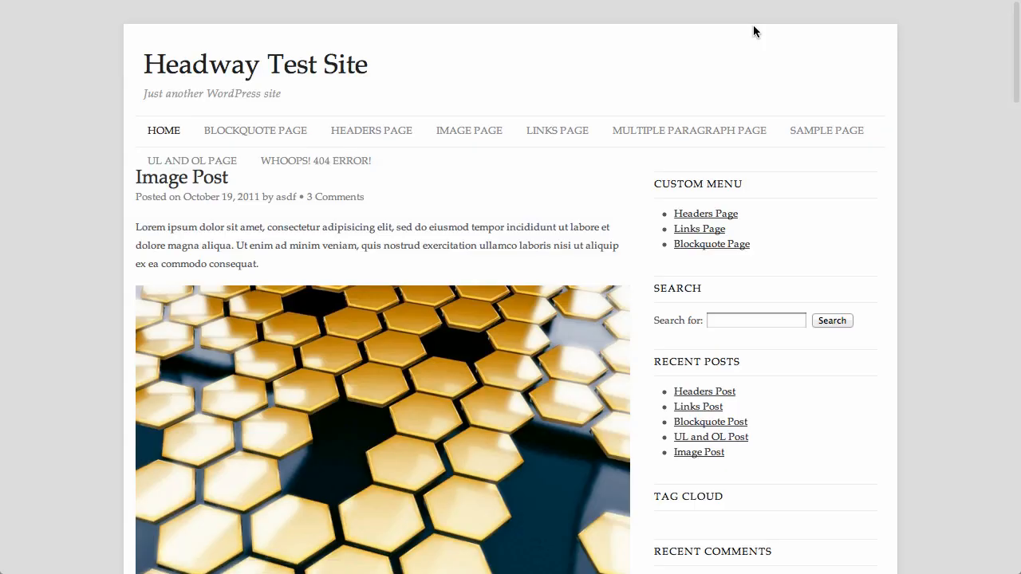
{"action": "scroll", "scroll_direction": "down", "scroll_amount": 3}
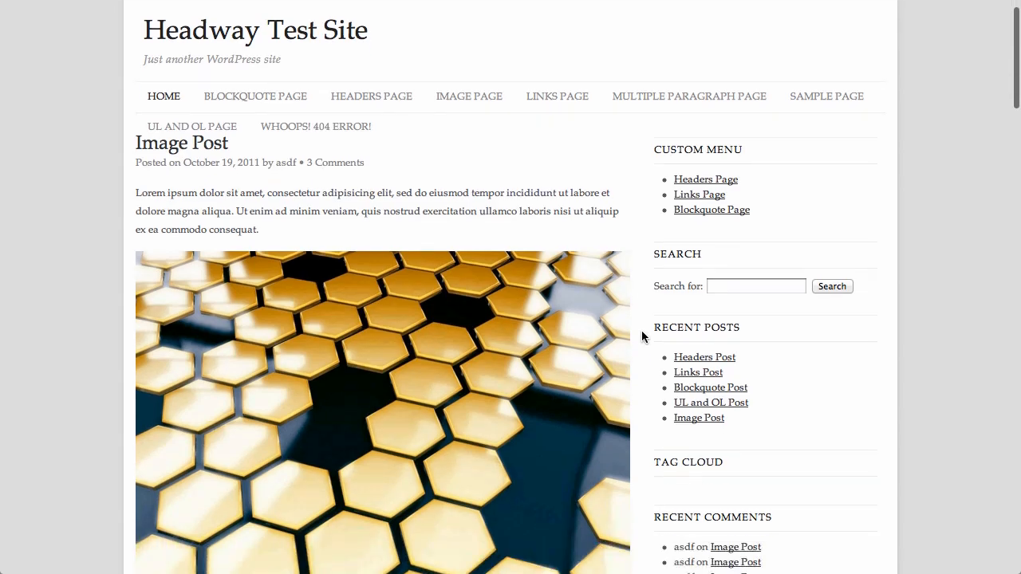
{"action": "scroll", "scroll_direction": "down", "scroll_amount": 3}
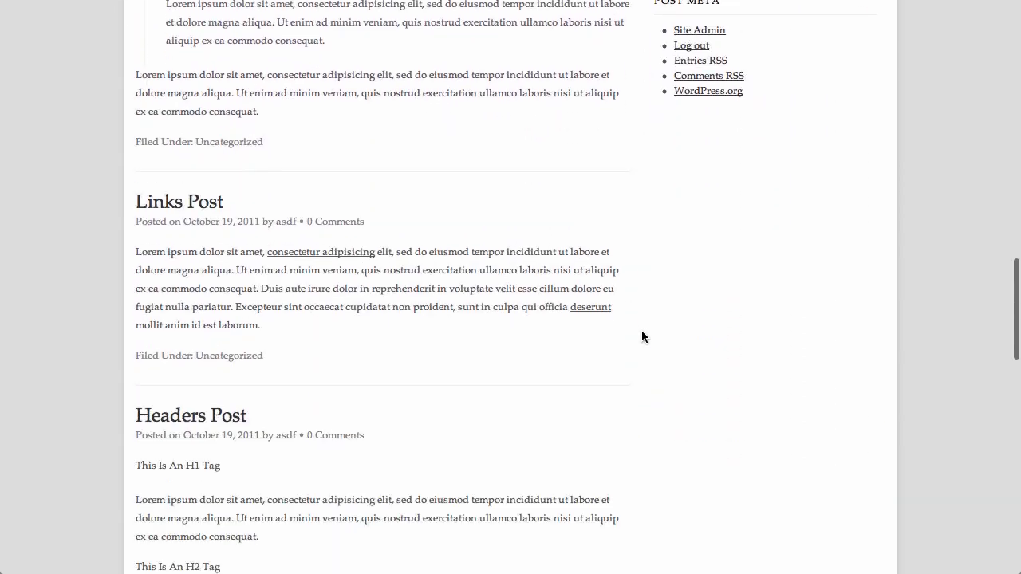
{"action": "scroll", "scroll_direction": "down", "scroll_amount": 3}
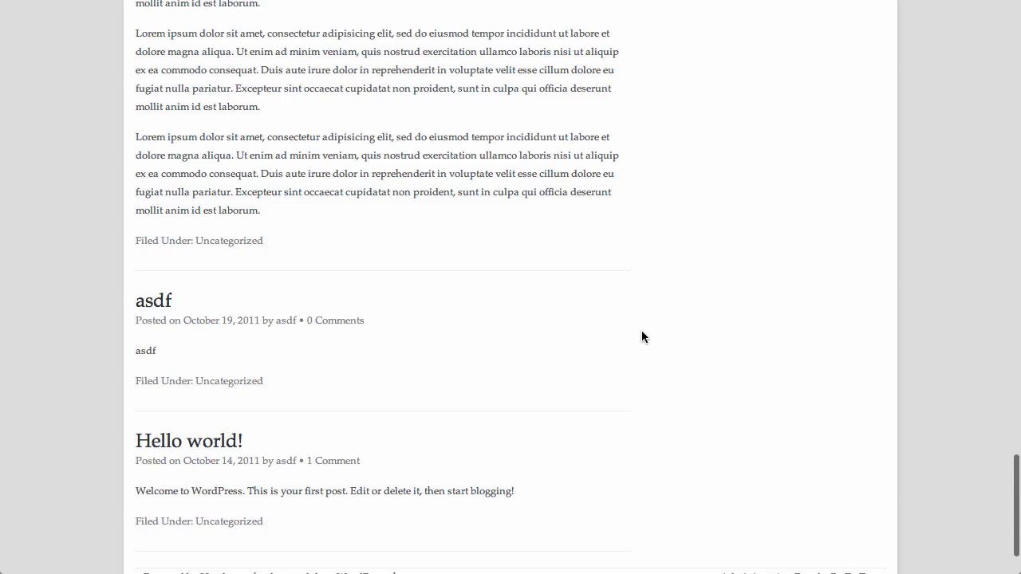